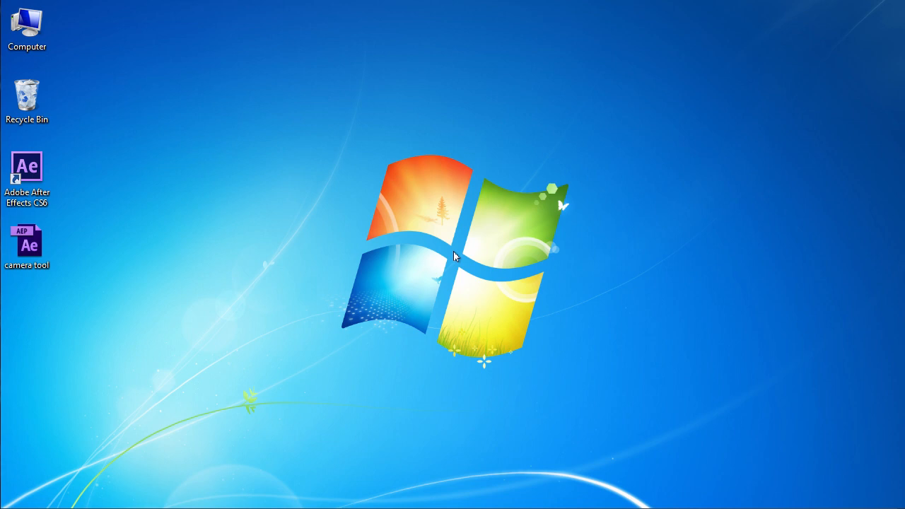
Step: Open the camera tool project containing the 3D TEXT composition
{"action": "left_click", "coordinate": [27, 243]}
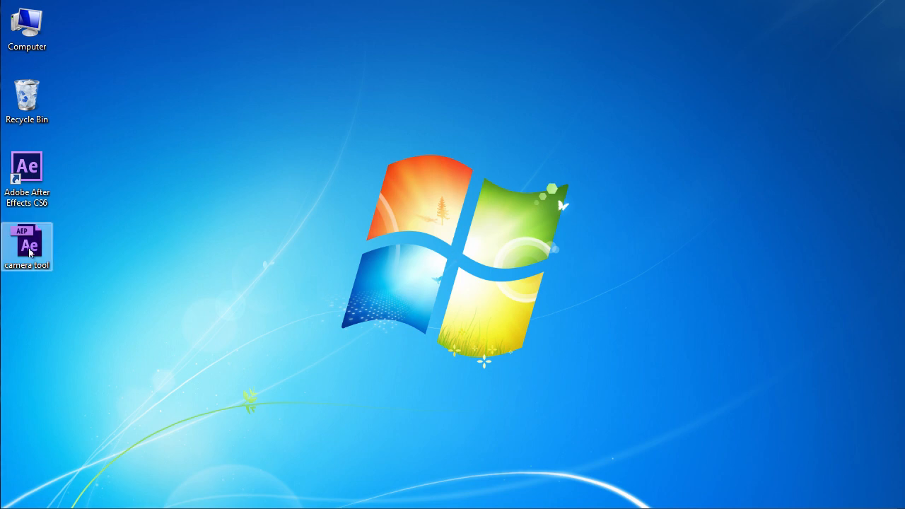
{"action": "double_click", "coordinate": [27, 246]}
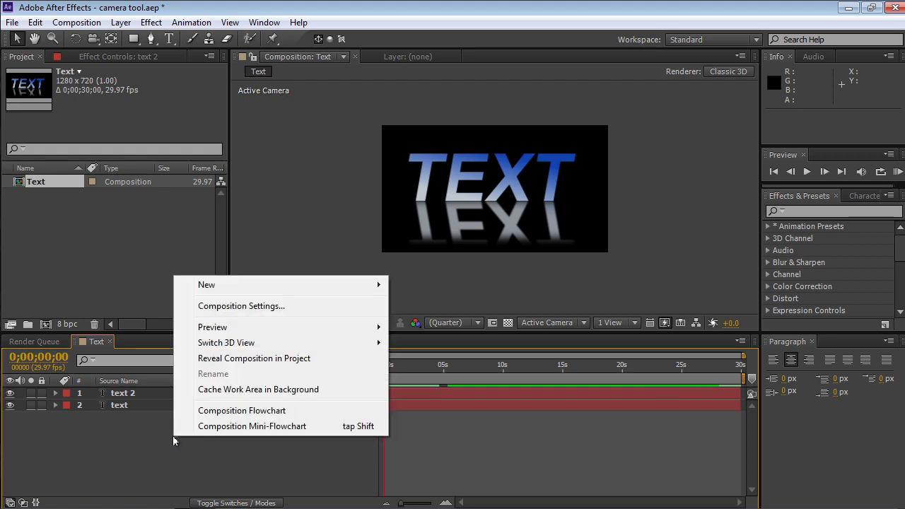
{"action": "mouse_move", "coordinate": [300, 284]}
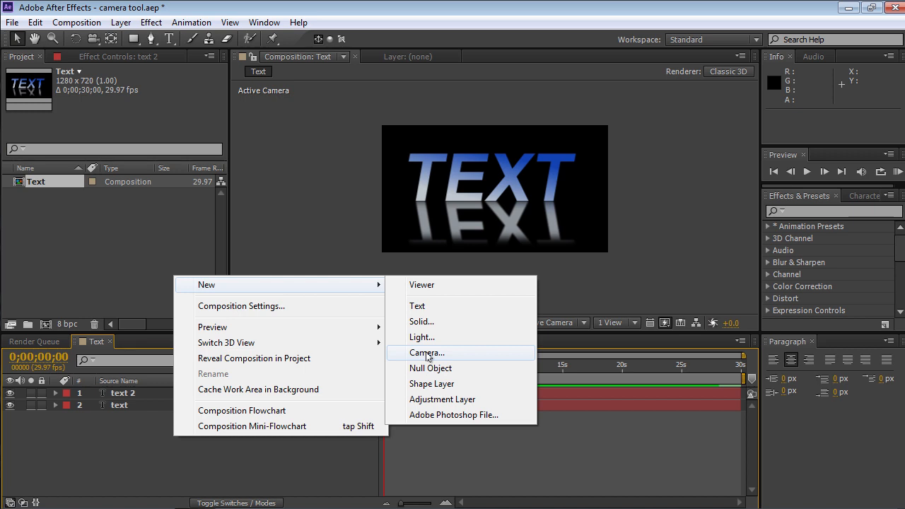
Step: Create a two-node 24mm camera named Camera 1 in the TEXT composition
{"action": "left_click", "coordinate": [427, 352]}
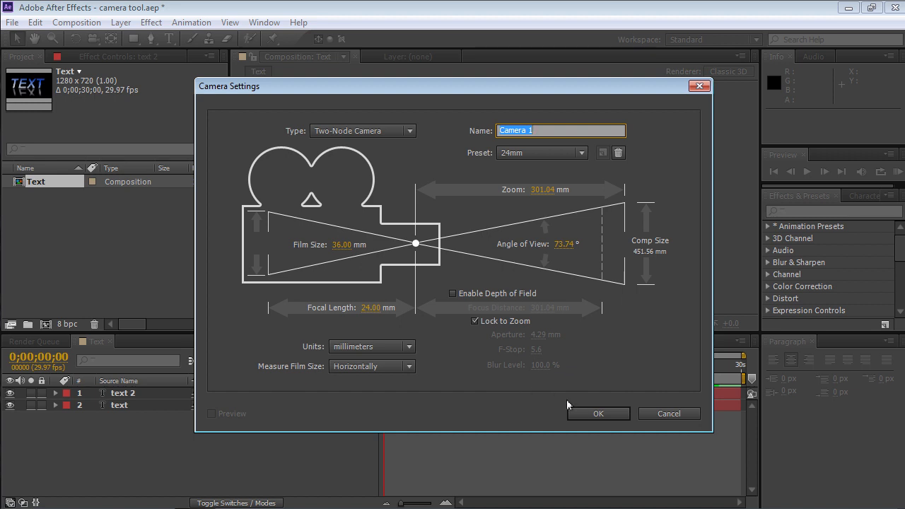
{"action": "left_click", "coordinate": [596, 413]}
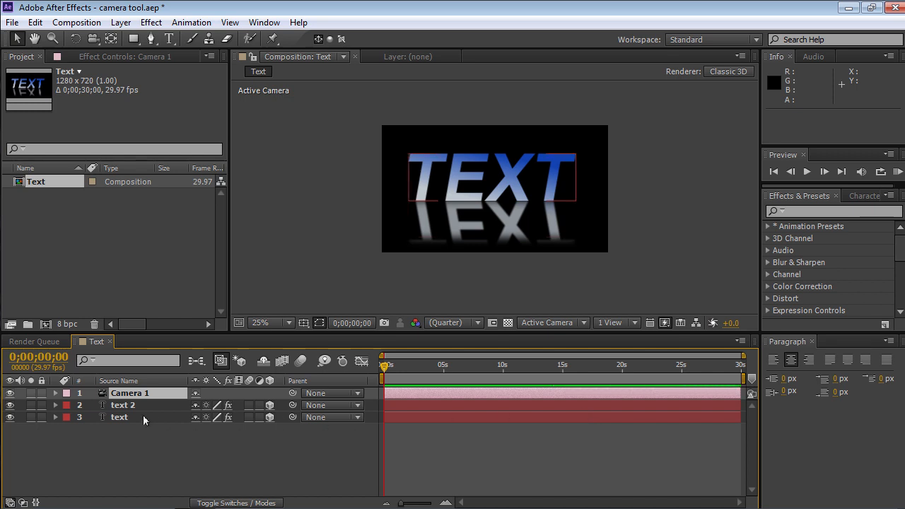
Step: Enable keyframing on Camera 1's Point of Interest and Position at the composition start
{"action": "left_click", "coordinate": [57, 393]}
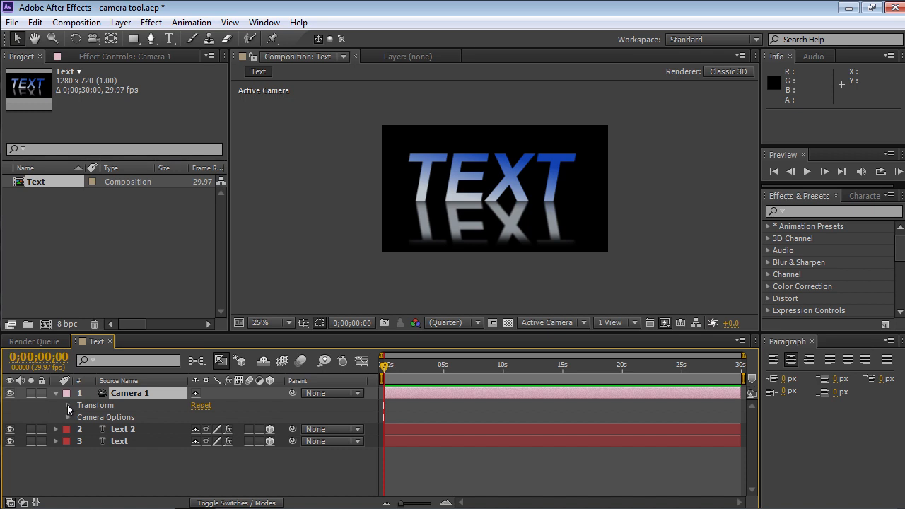
{"action": "left_click", "coordinate": [68, 404]}
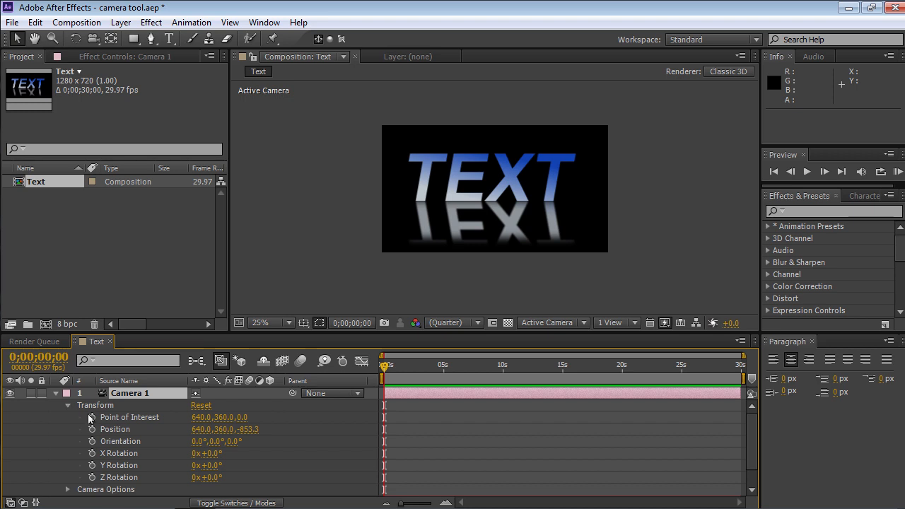
{"action": "left_click", "coordinate": [92, 430]}
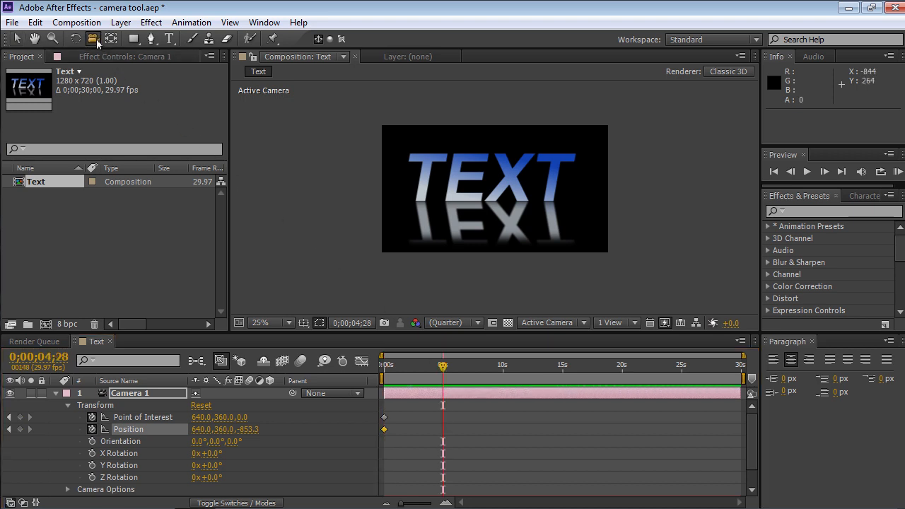
Step: Orbit Camera 1 to a steep side angle, adding a Position keyframe at 4;28, and preview
{"action": "left_click", "coordinate": [97, 40]}
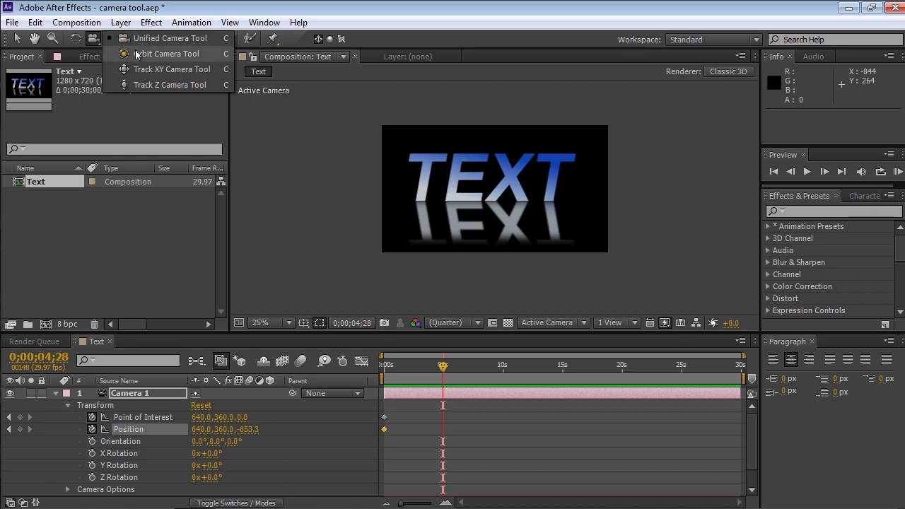
{"action": "mouse_move", "coordinate": [136, 57]}
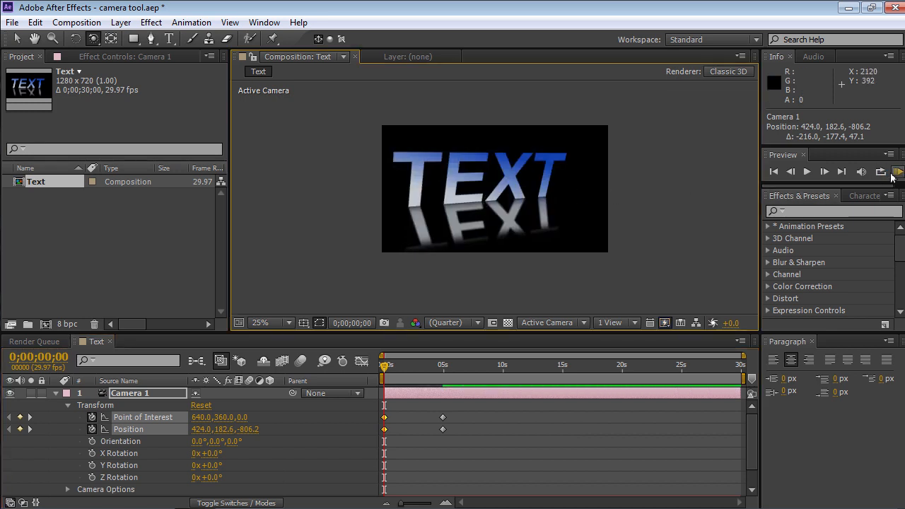
{"action": "left_click", "coordinate": [898, 173]}
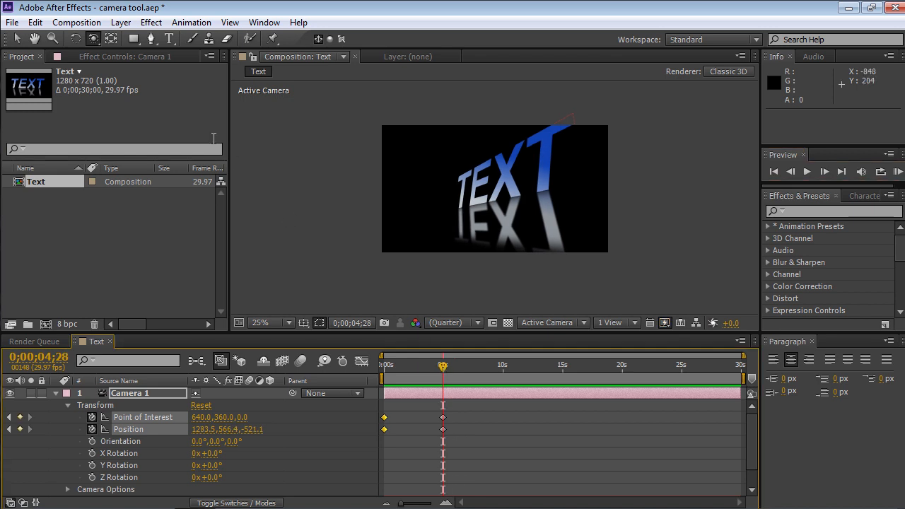
Step: Dolly Camera 1 back from the TEXT with Track Z, then RAM Preview from frame 0
{"action": "left_click", "coordinate": [111, 40]}
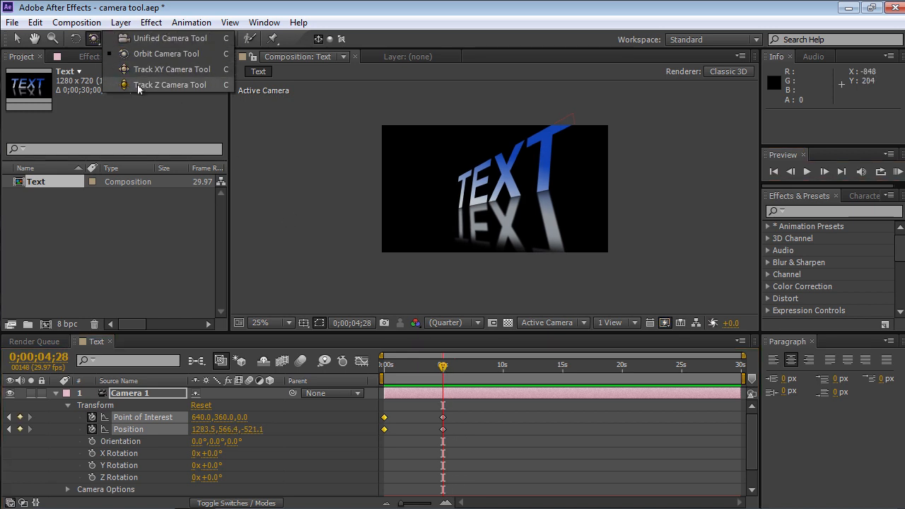
{"action": "left_click", "coordinate": [170, 85]}
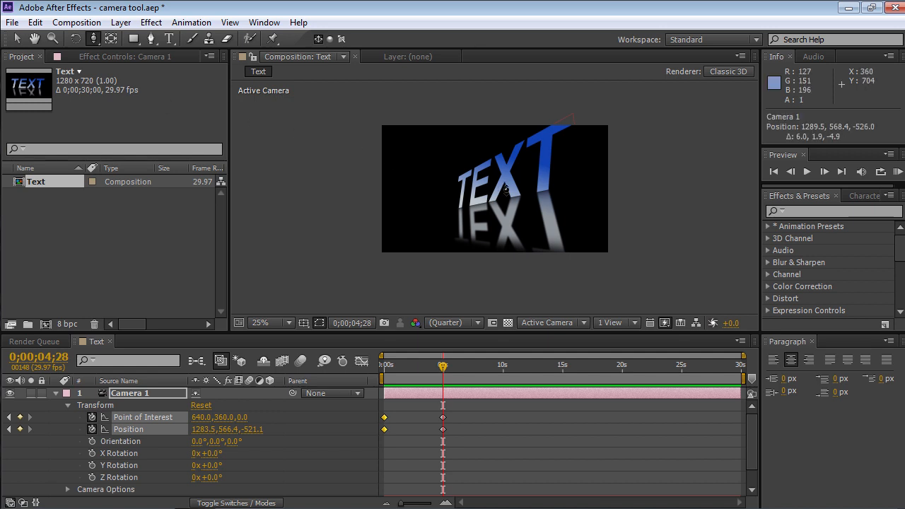
{"action": "left_click_drag", "start_coordinate": [506, 190], "coordinate": [507, 195]}
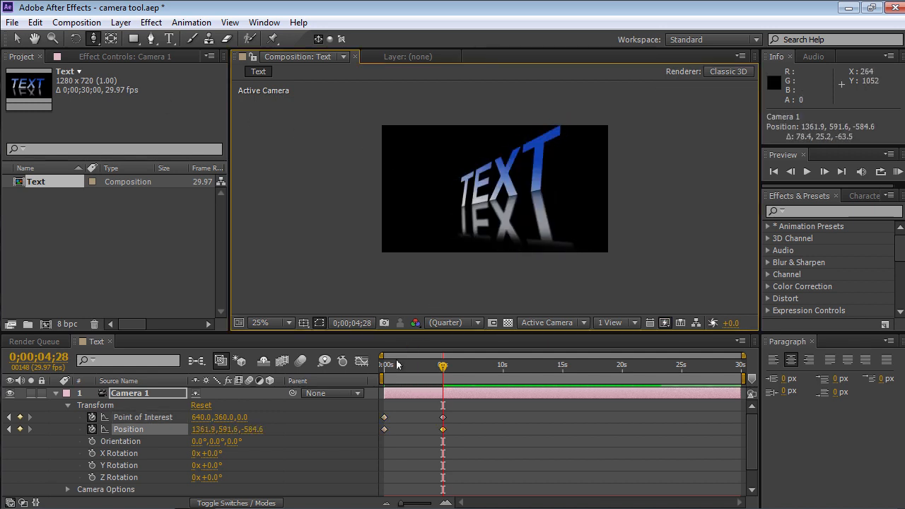
{"action": "left_click", "coordinate": [382, 365]}
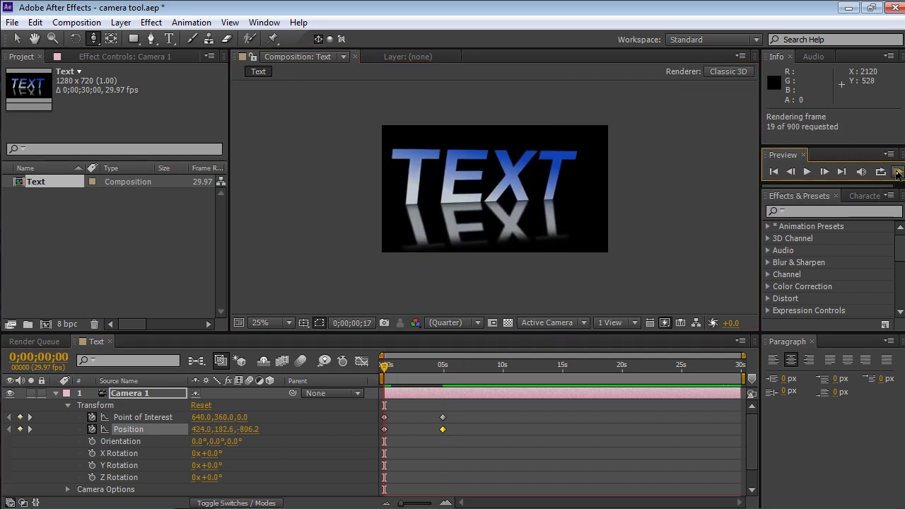
{"action": "left_click", "coordinate": [898, 171]}
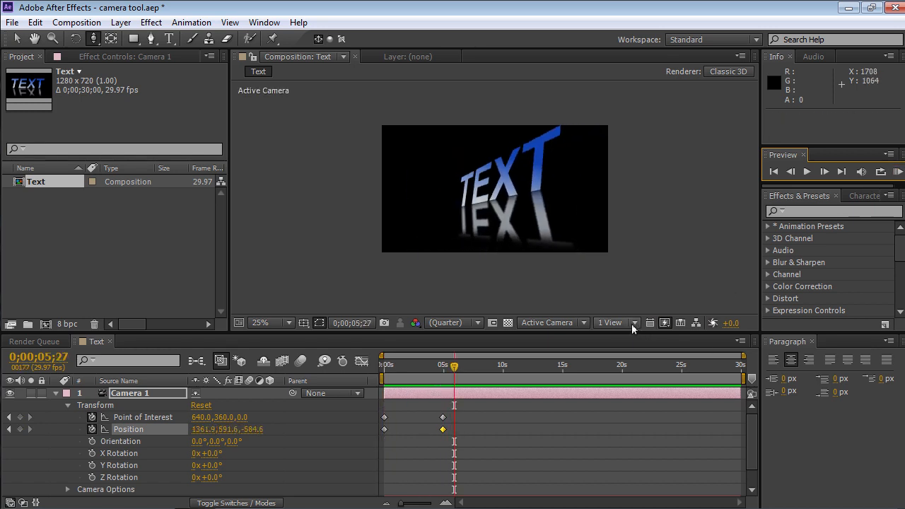
Step: Bend Camera 1's motion path into a curve in Top view, then return to Active Camera
{"action": "left_click", "coordinate": [551, 322]}
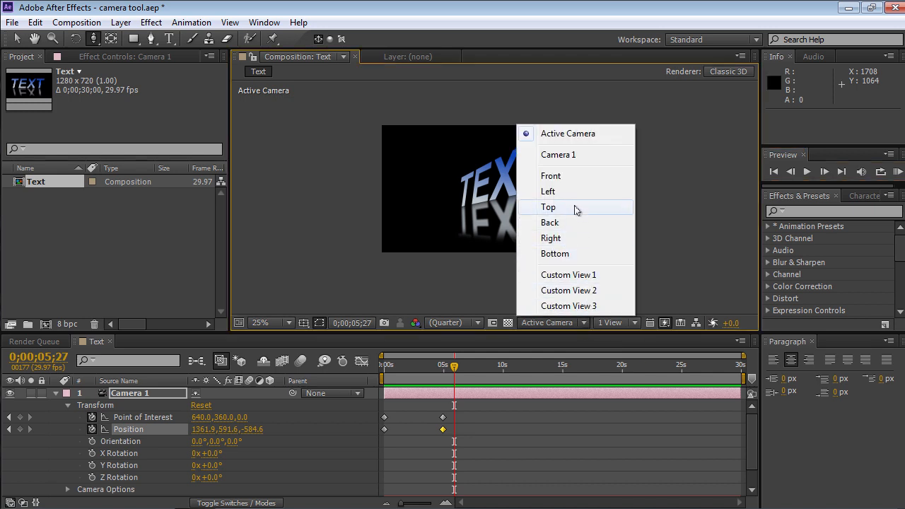
{"action": "left_click", "coordinate": [549, 207]}
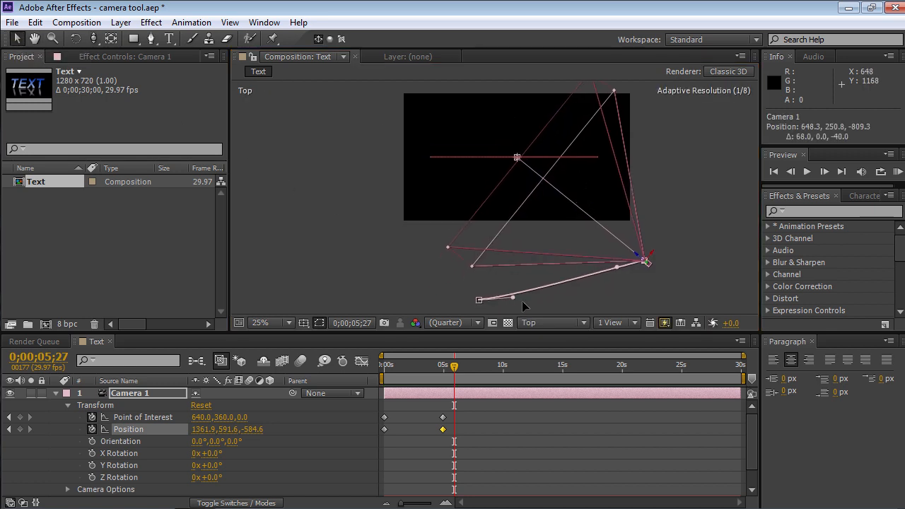
{"action": "left_click_drag", "start_coordinate": [512, 297], "coordinate": [615, 271]}
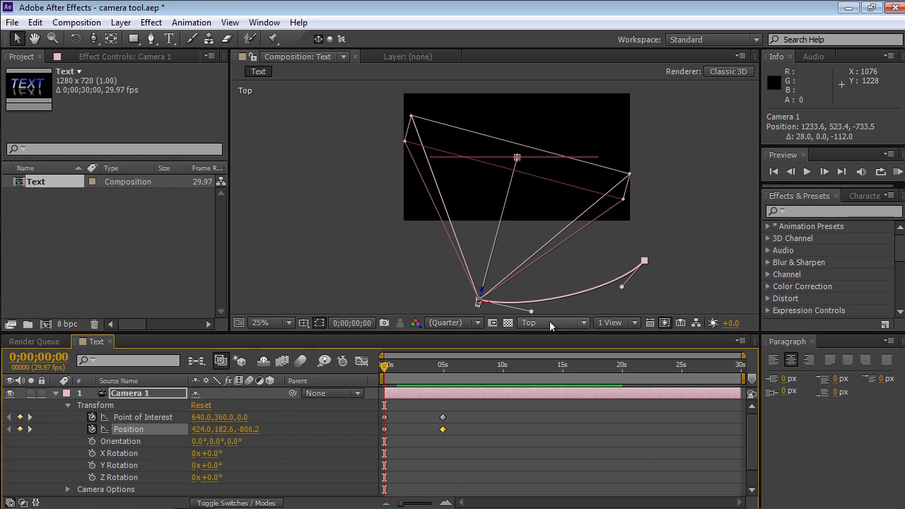
{"action": "left_click", "coordinate": [553, 323]}
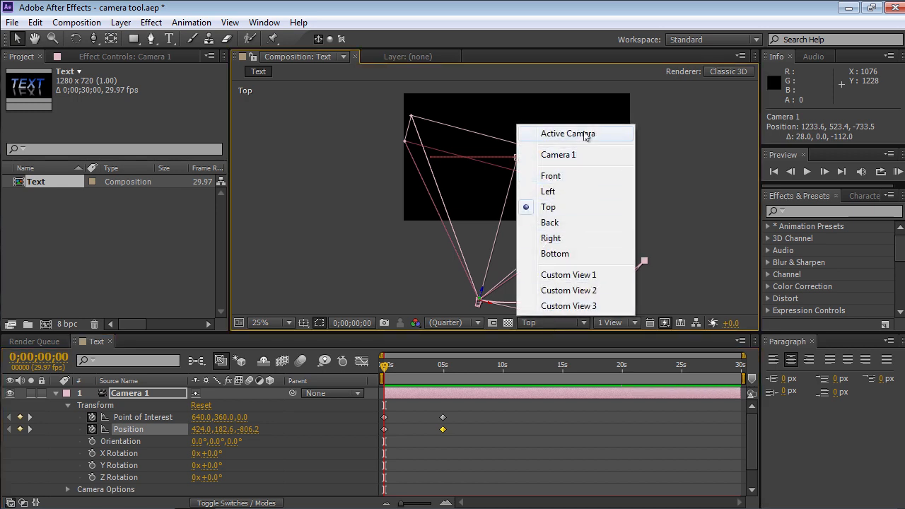
{"action": "left_click", "coordinate": [569, 133]}
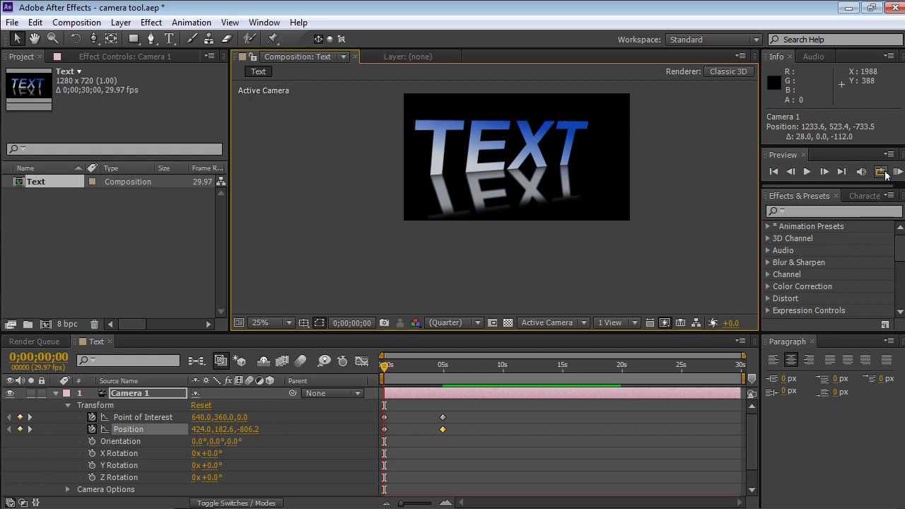